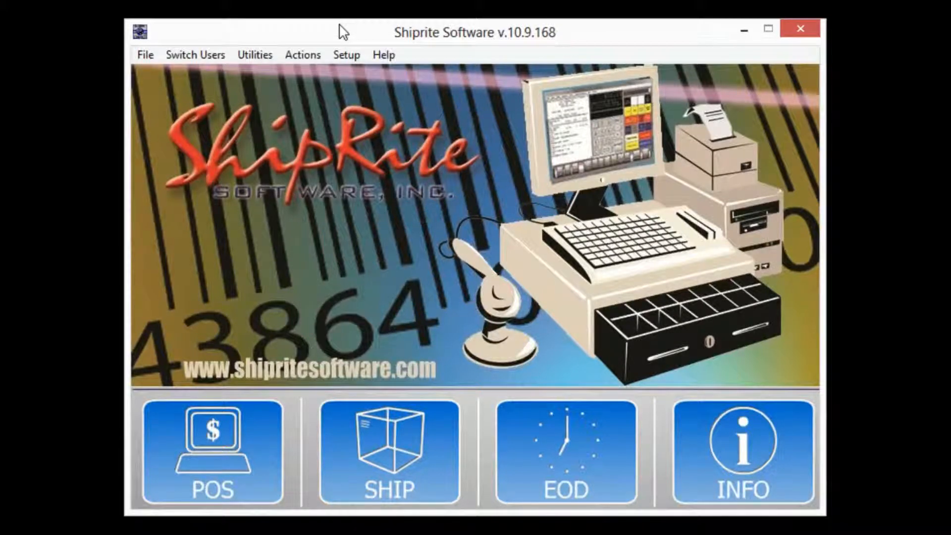
Step: Open the employee time clock from Actions, enter the security code, then close it
click(302, 55)
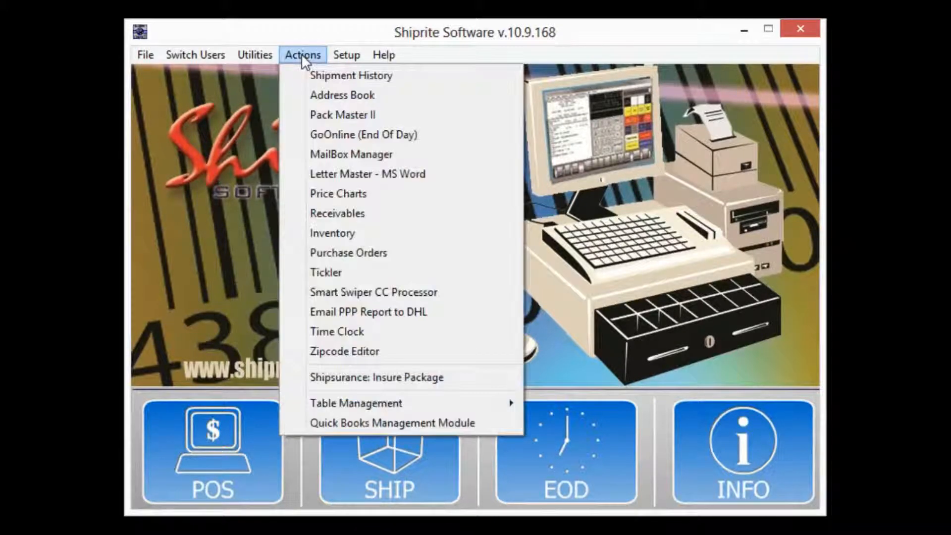
mouse_move(337, 331)
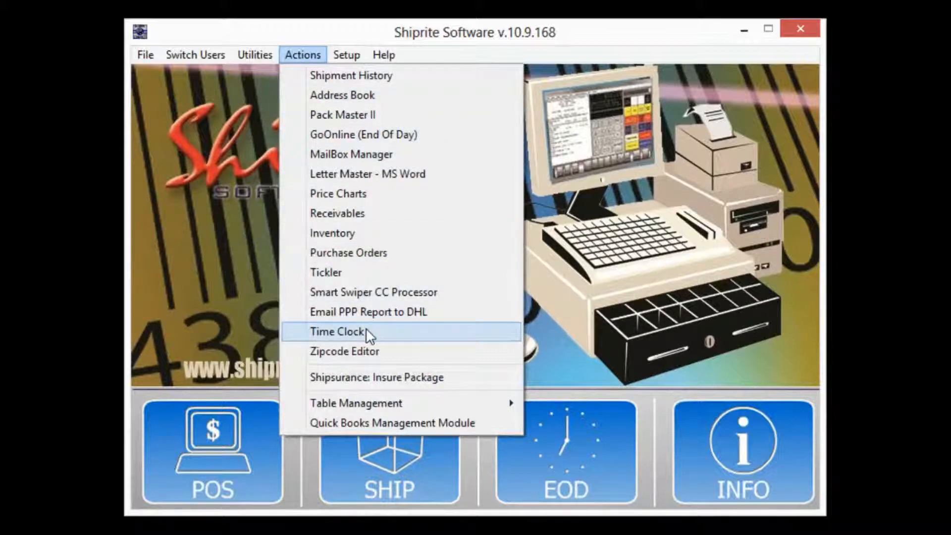
click(337, 331)
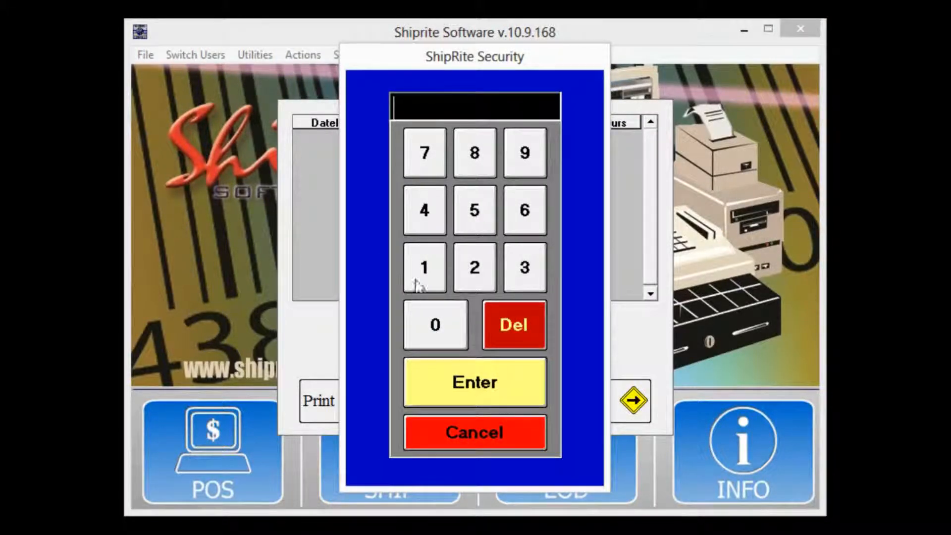
click(524, 268)
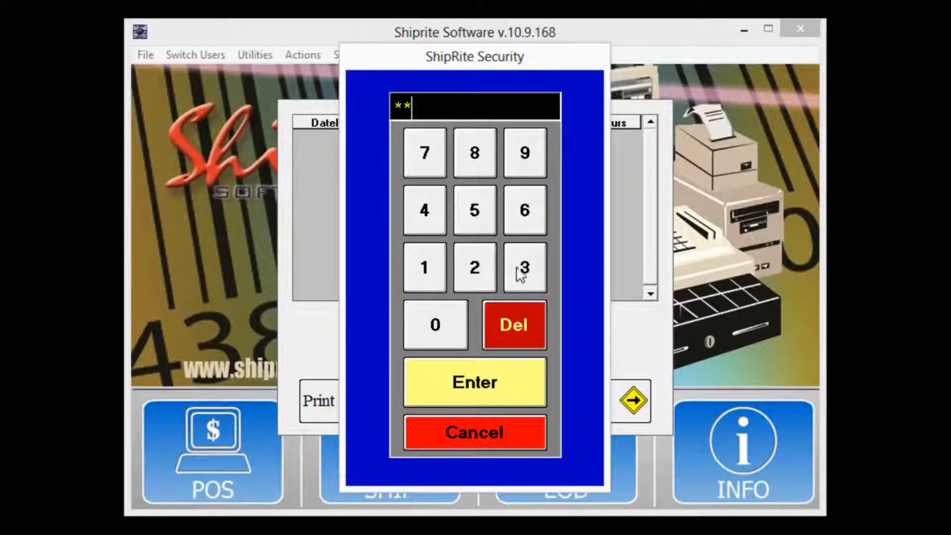
click(473, 382)
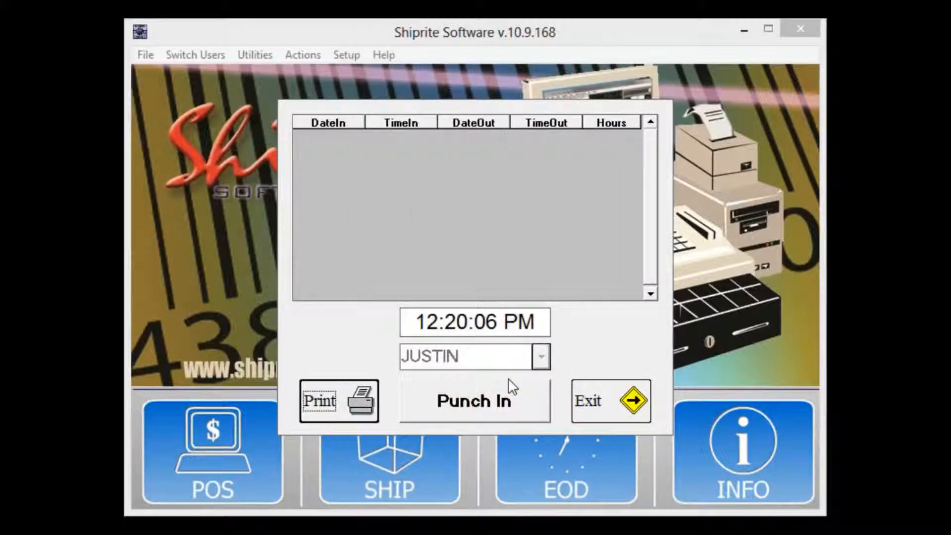
mouse_move(506, 386)
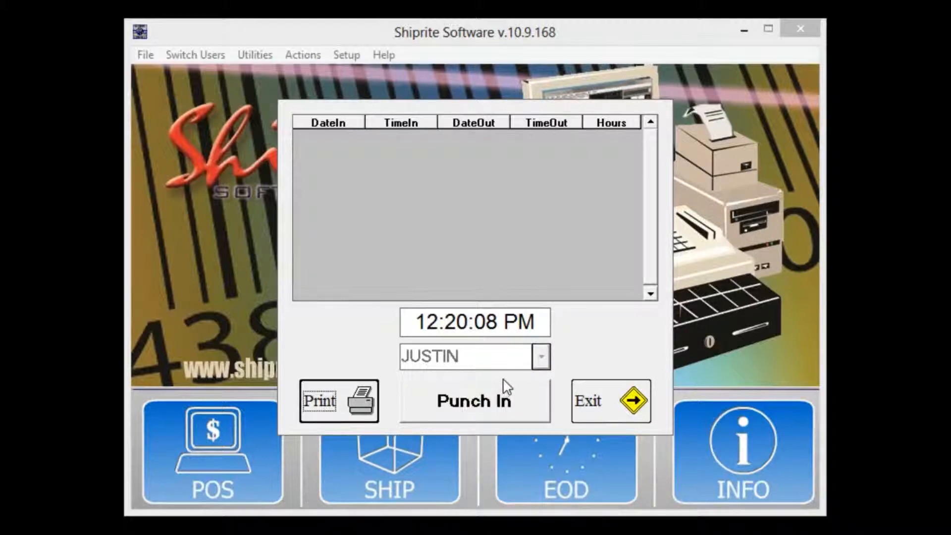
click(609, 400)
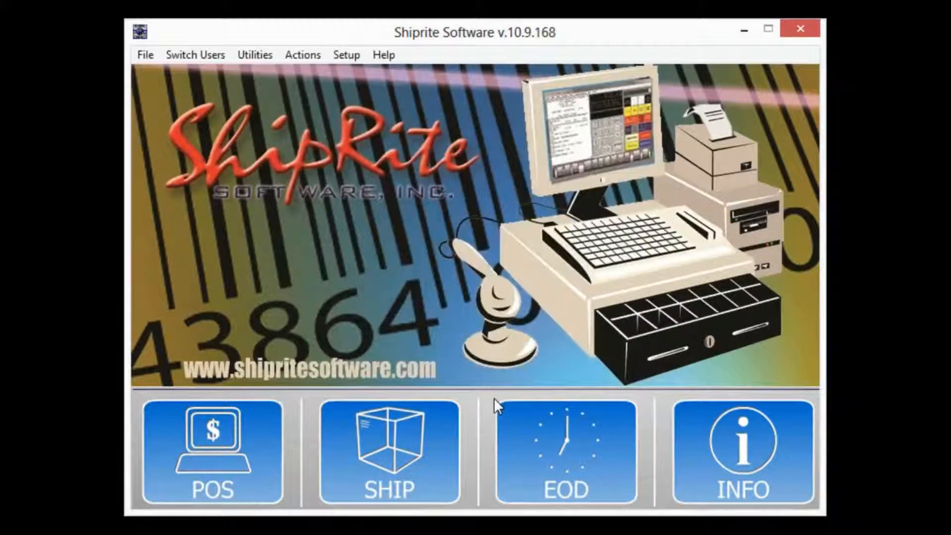
mouse_move(302, 55)
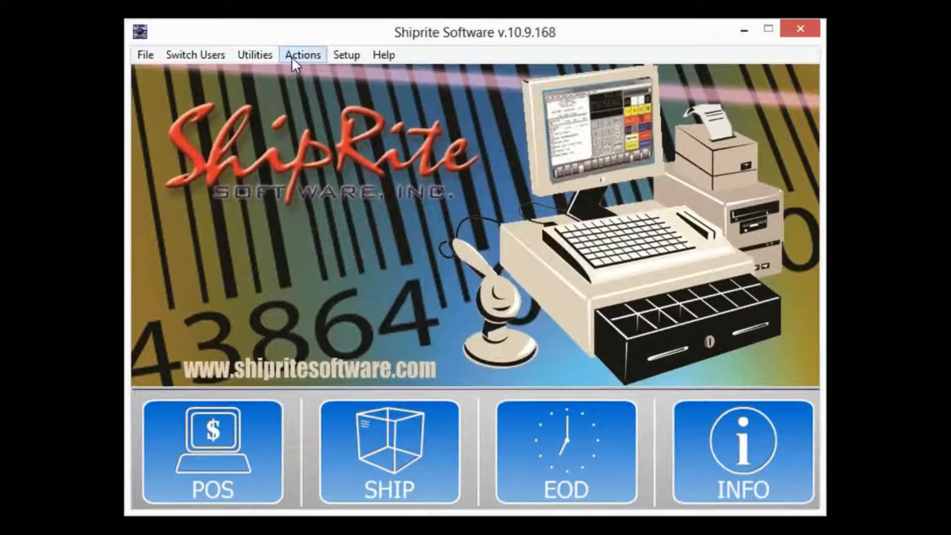
Step: Reopen the time clock and record the employee's punch-in at 12:20:10 pm
click(302, 54)
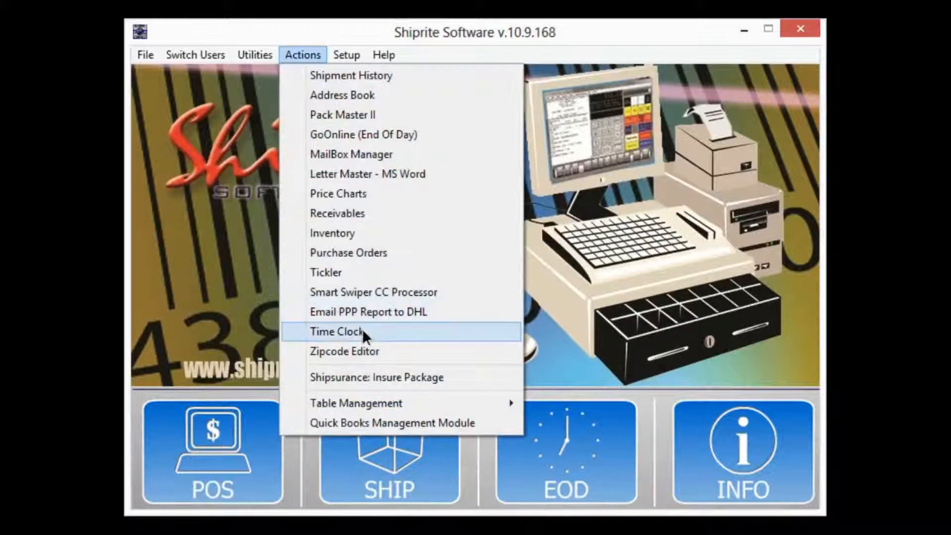
click(335, 331)
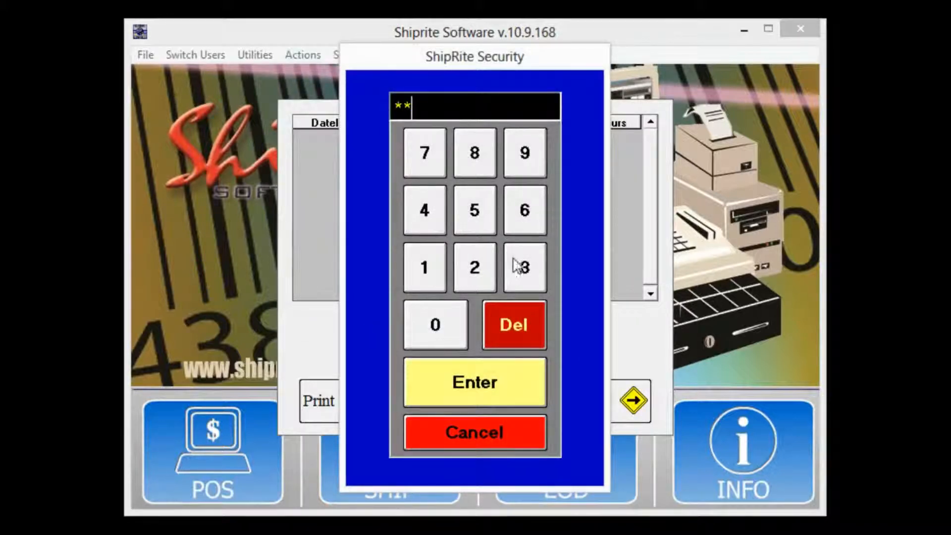
click(474, 382)
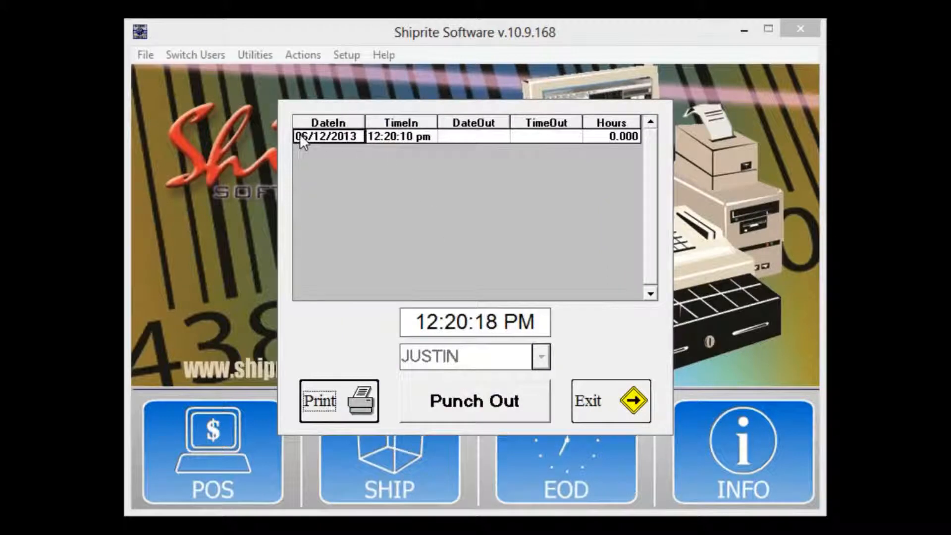
mouse_move(428, 147)
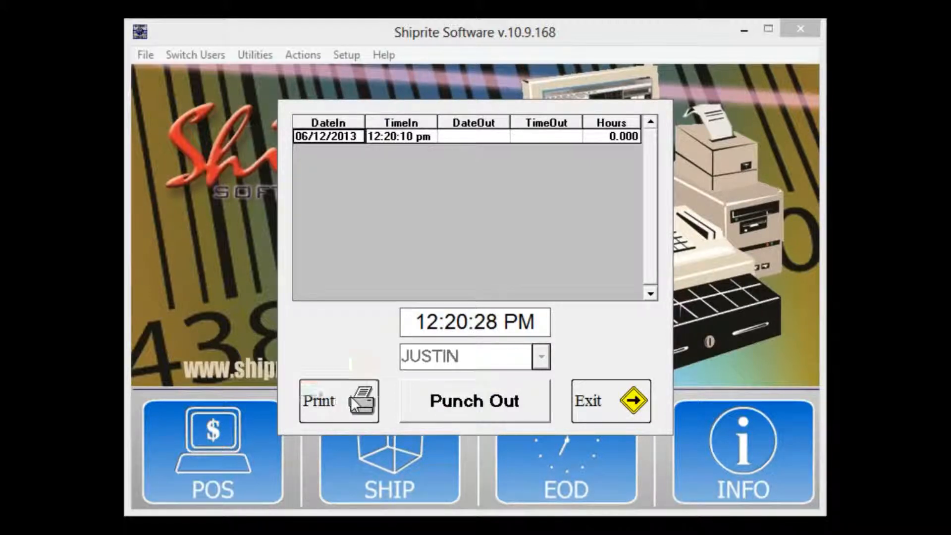
Step: Set the time clock print range to start 06/02/2013 and end 06/08/2013
click(338, 401)
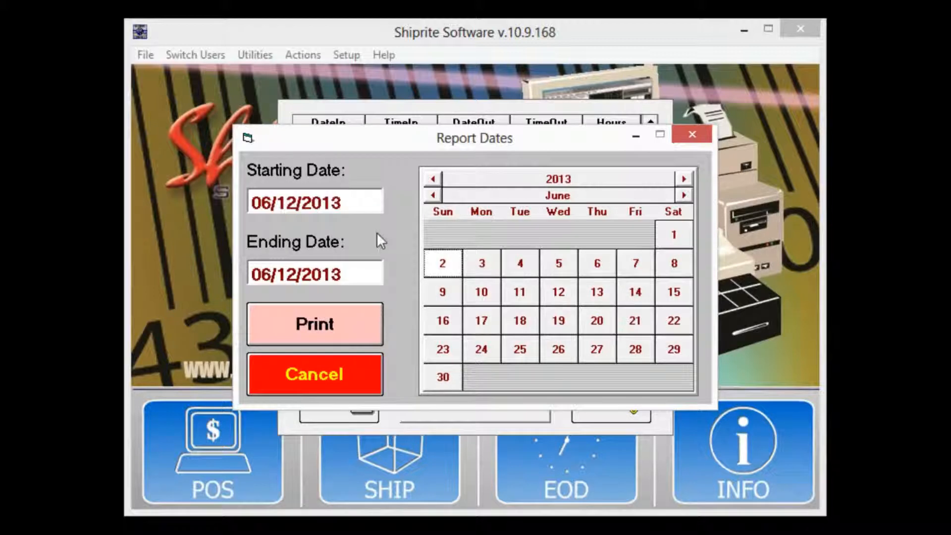
mouse_move(382, 242)
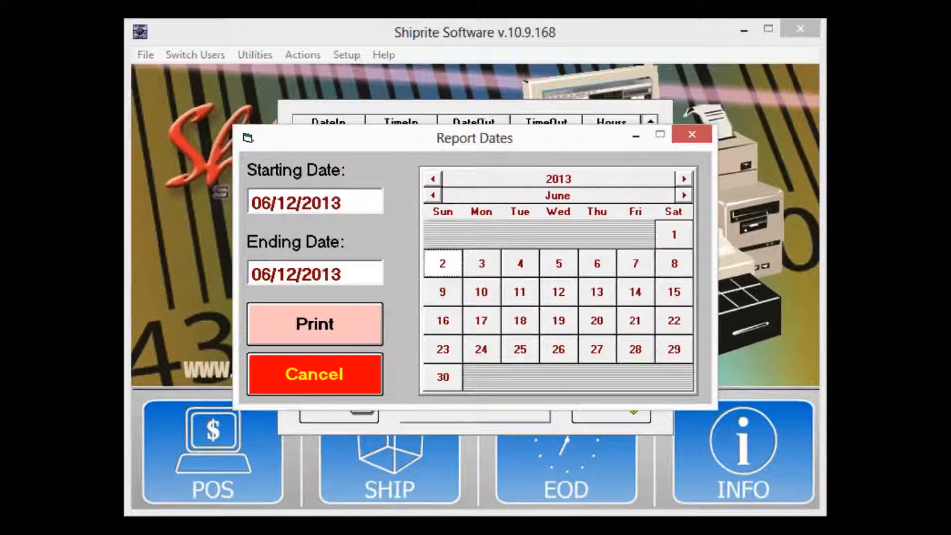
click(441, 263)
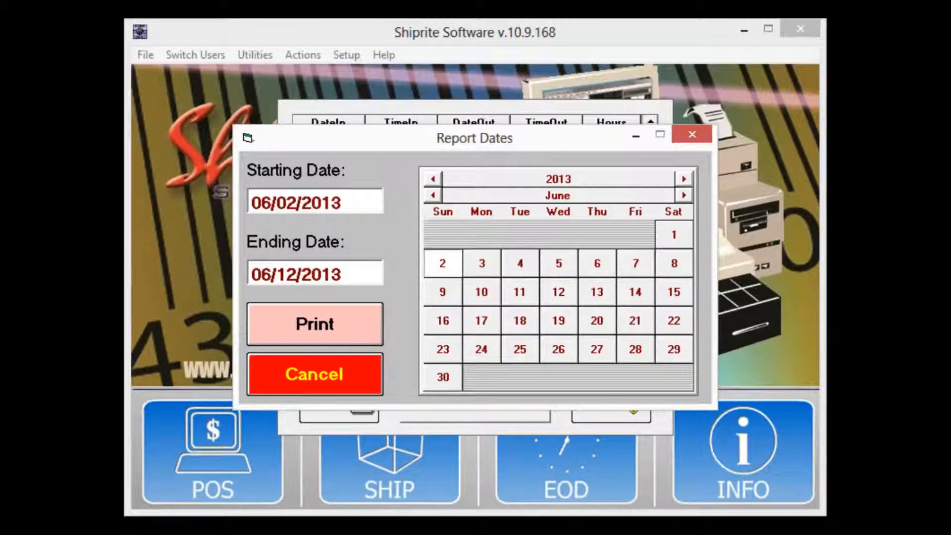
mouse_move(376, 229)
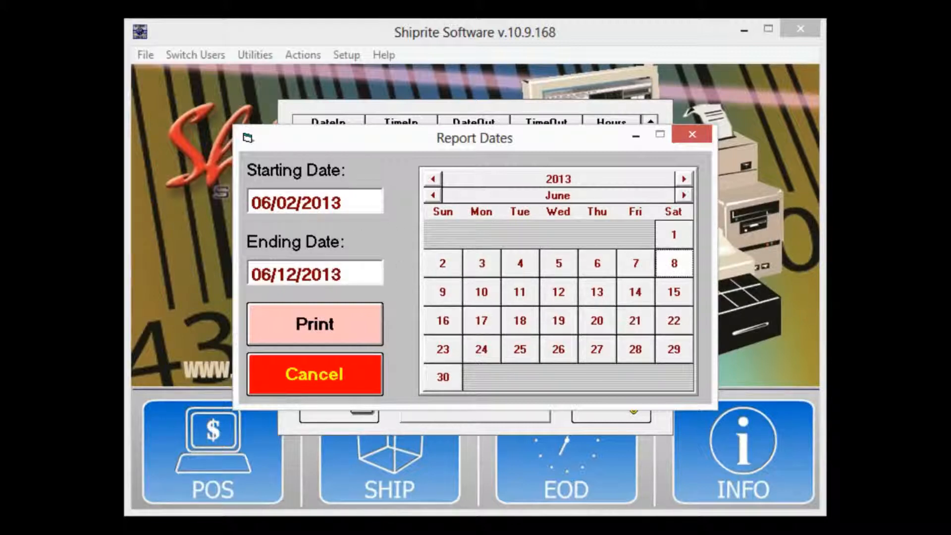
click(673, 263)
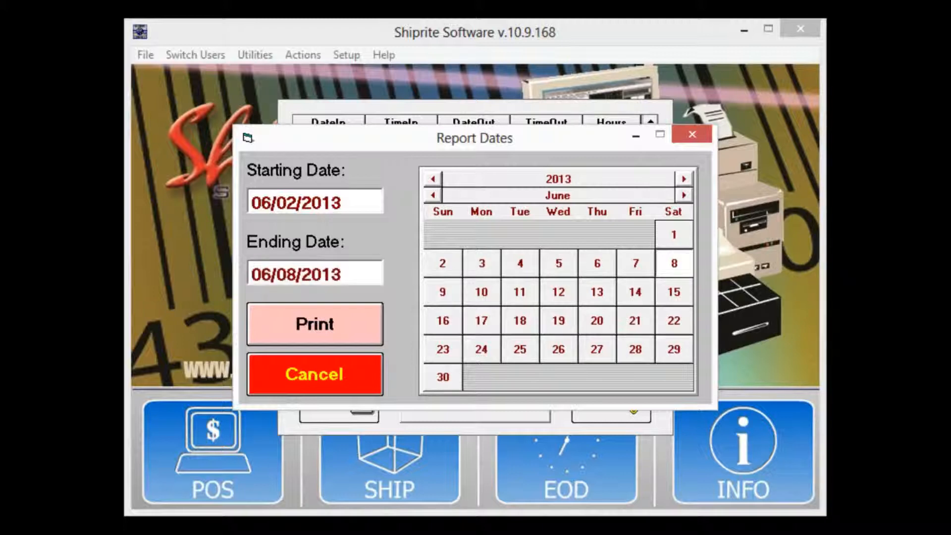